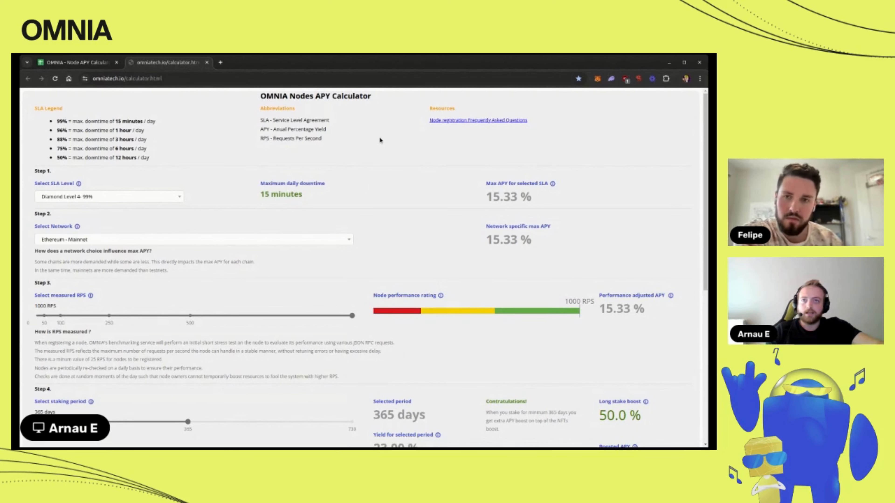
mouse_move(358, 183)
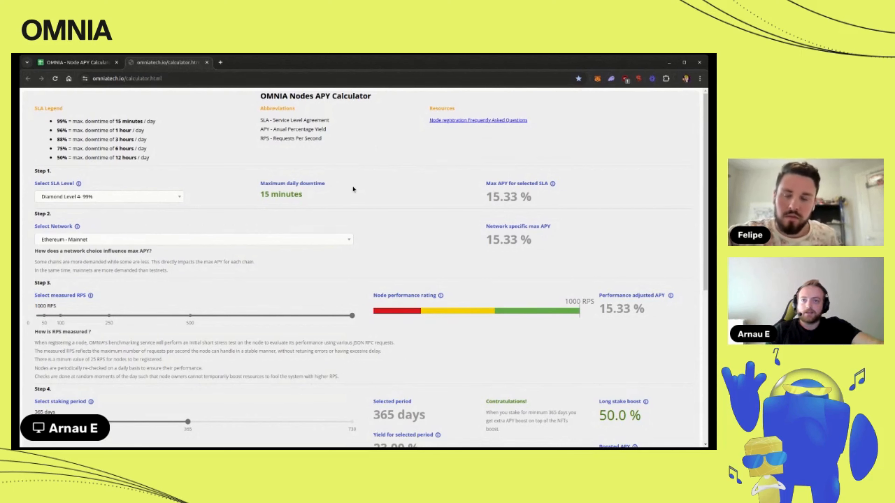
- Scroll past Steps 4–6 to reveal penalty days, NFT boosts and the 23% final APY summary
scroll(down, 3)
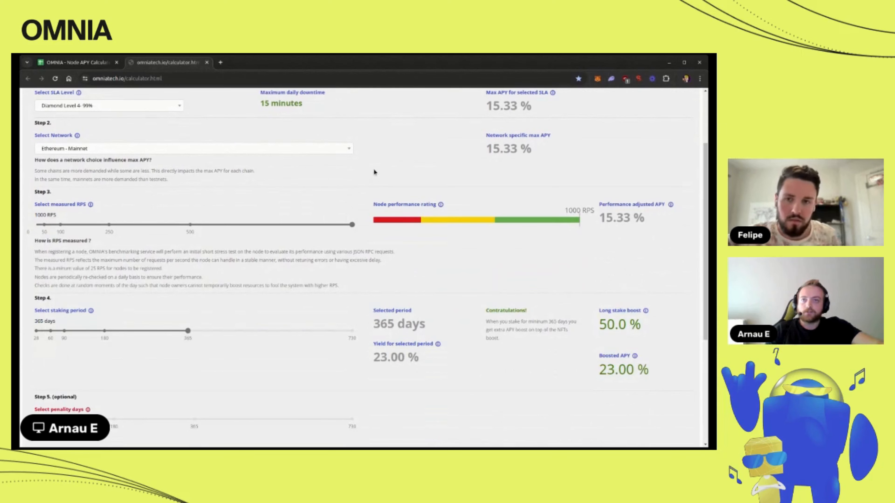
mouse_move(369, 182)
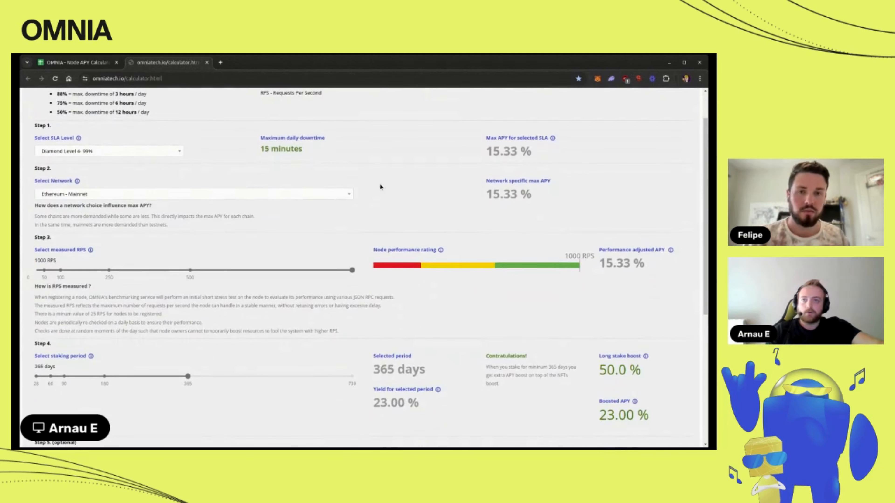
scroll(down, 3)
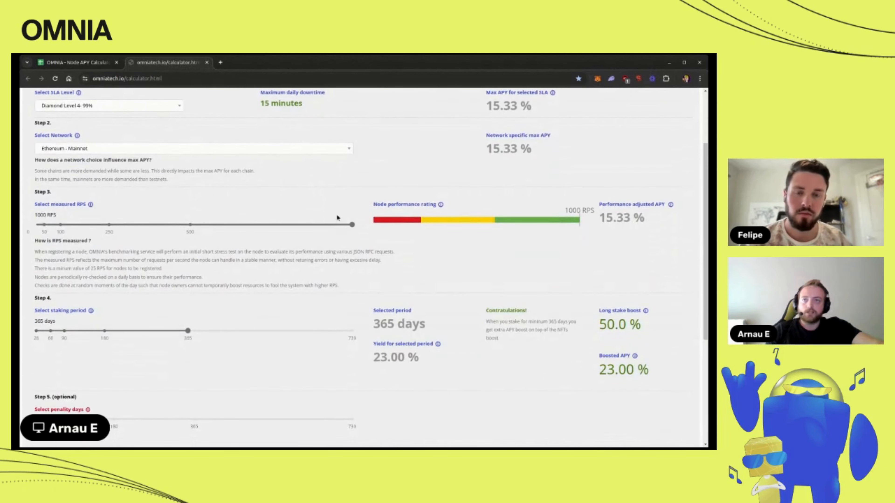
mouse_move(351, 213)
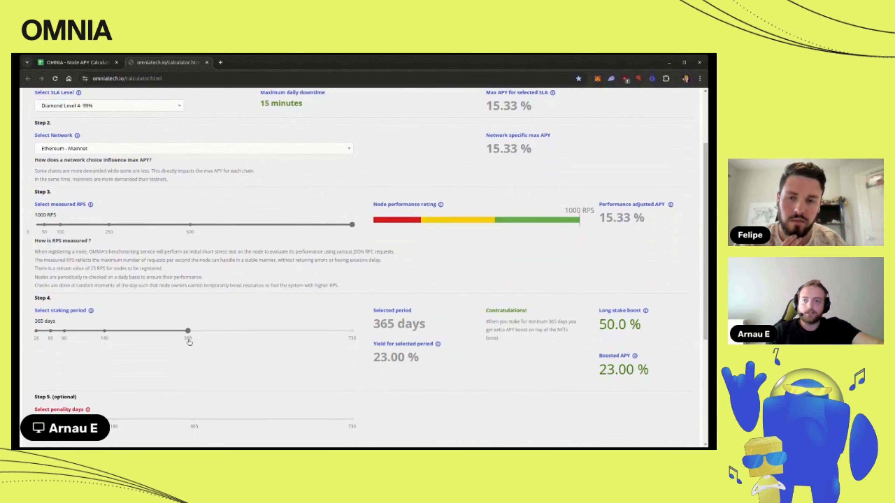
scroll(down, 3)
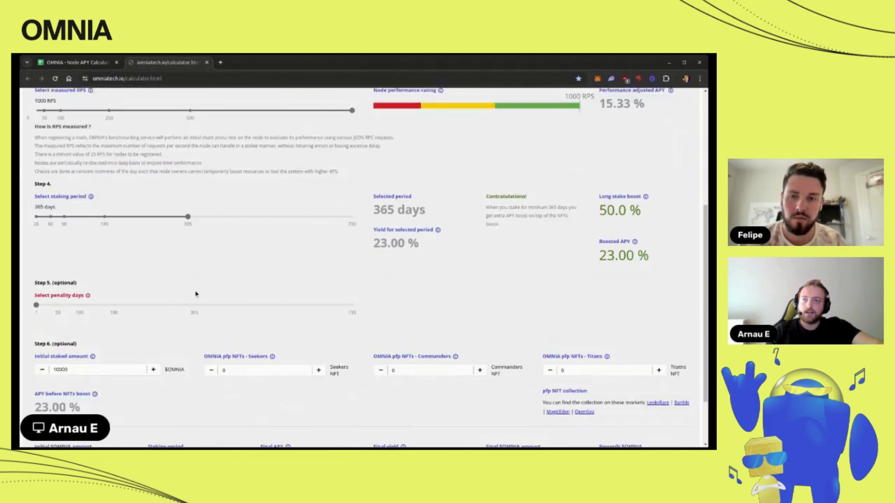
scroll(down, 3)
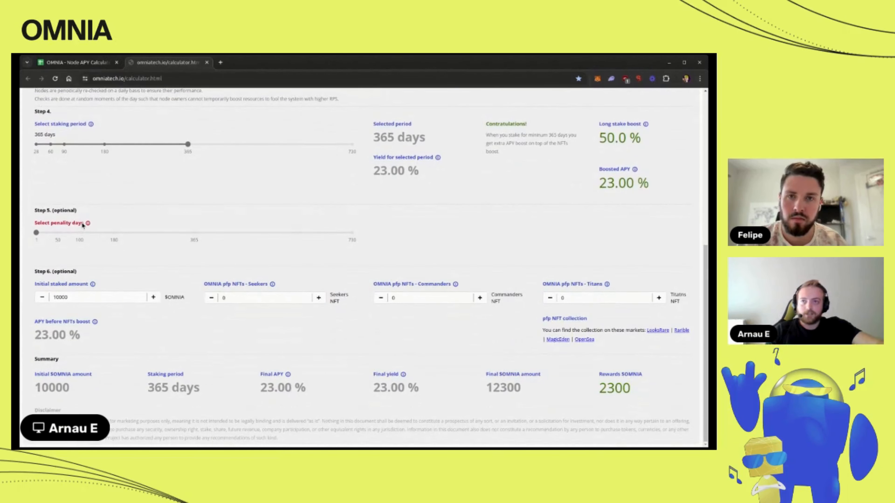
click(92, 297)
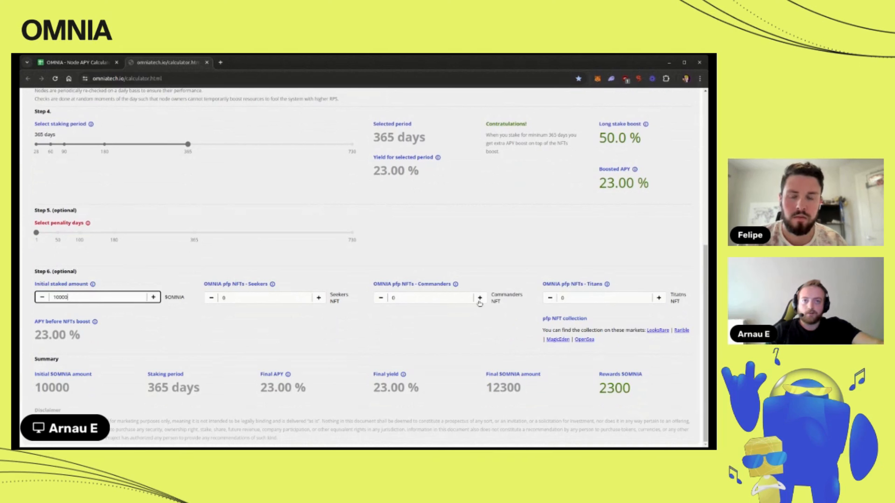
mouse_move(440, 324)
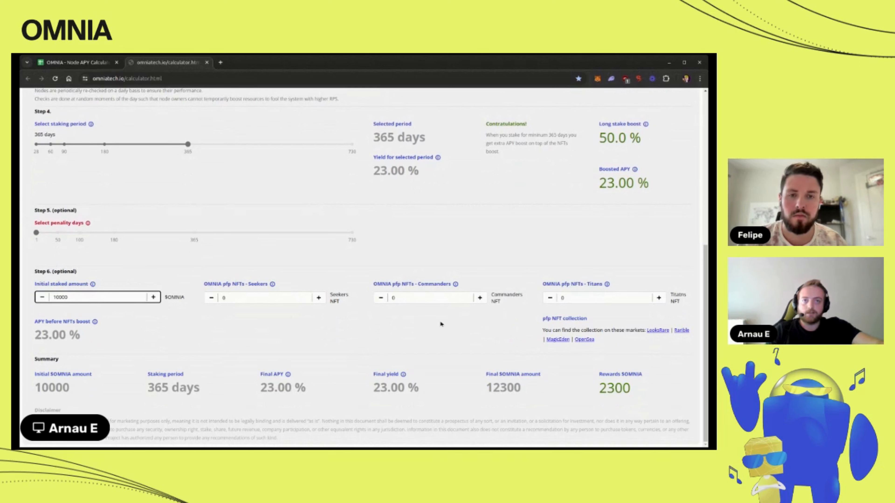
mouse_move(105, 386)
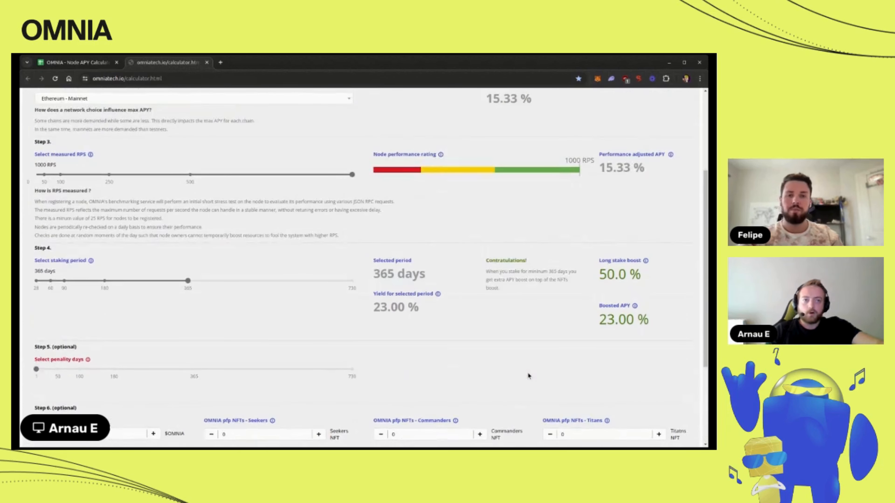
scroll(up, 3)
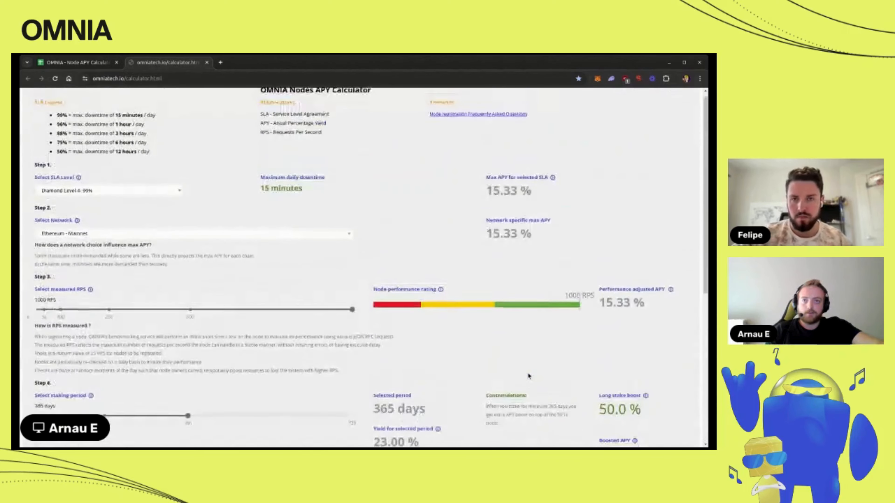
scroll(down, 3)
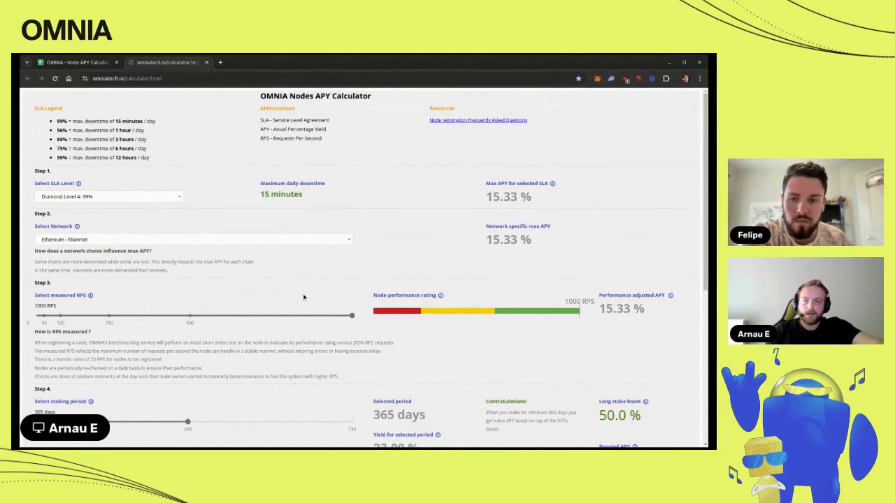
mouse_move(201, 299)
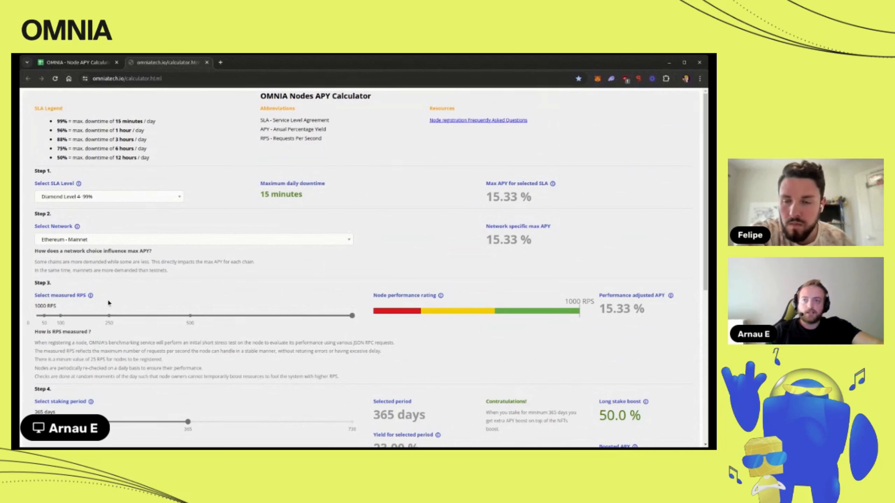
scroll(down, 3)
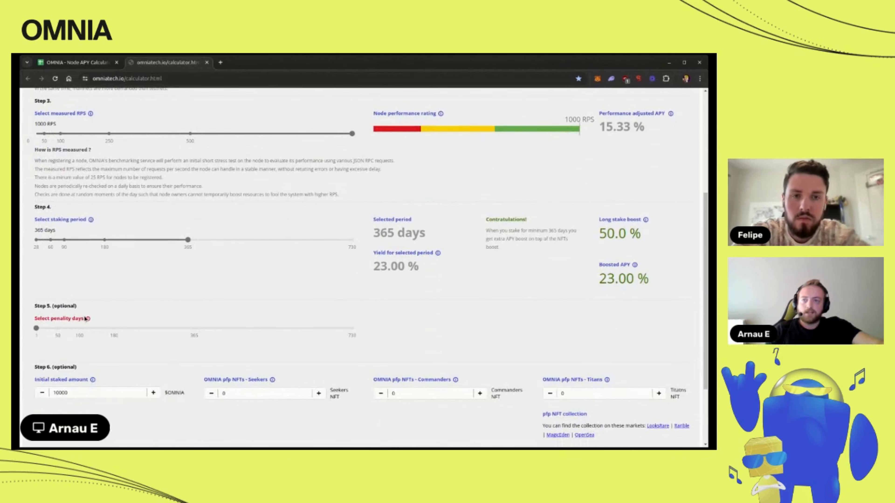
mouse_move(88, 318)
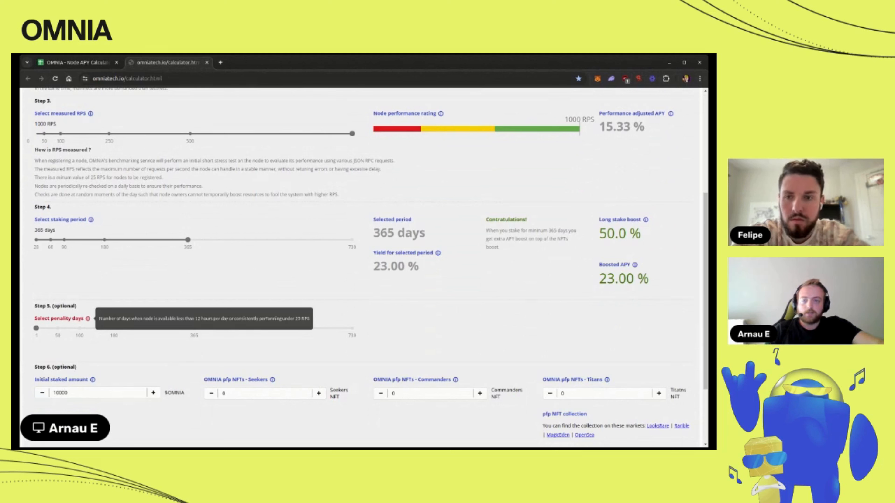
mouse_move(214, 287)
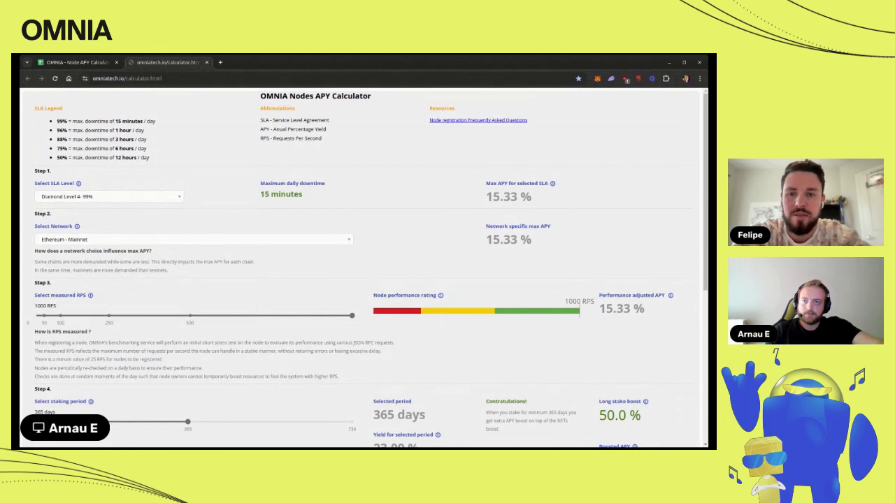
scroll(down, 3)
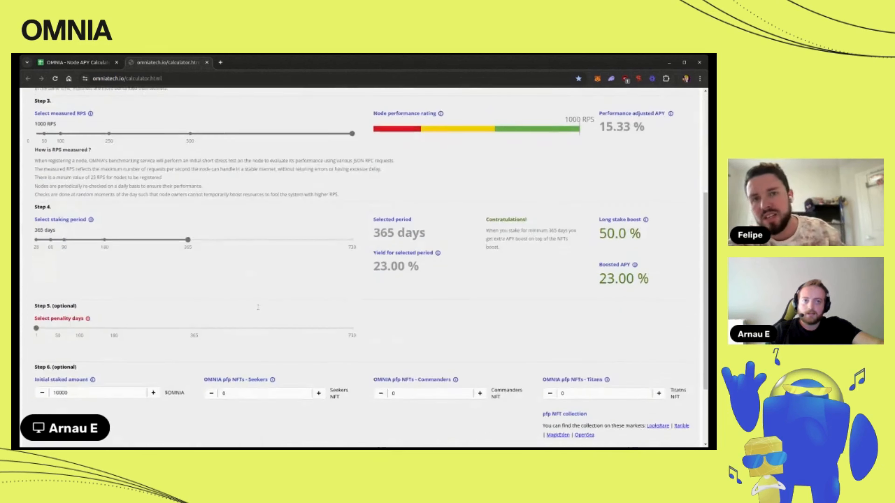
scroll(down, 3)
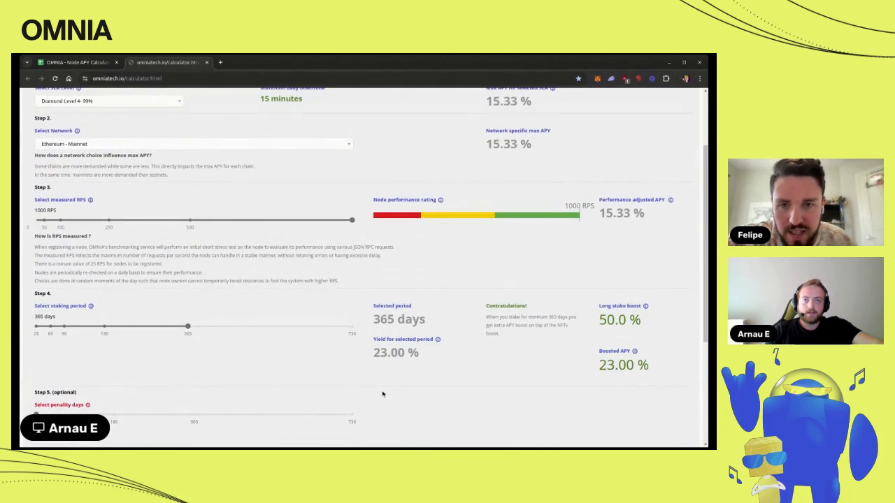
scroll(down, 3)
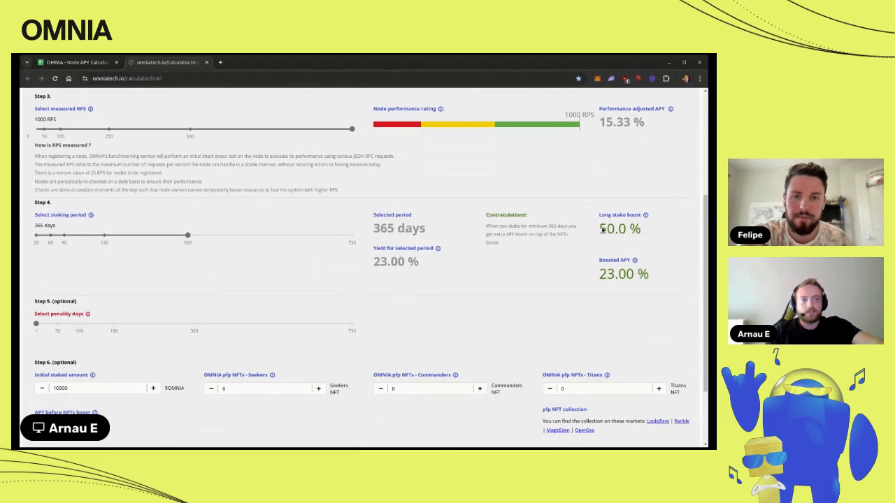
double_click(603, 229)
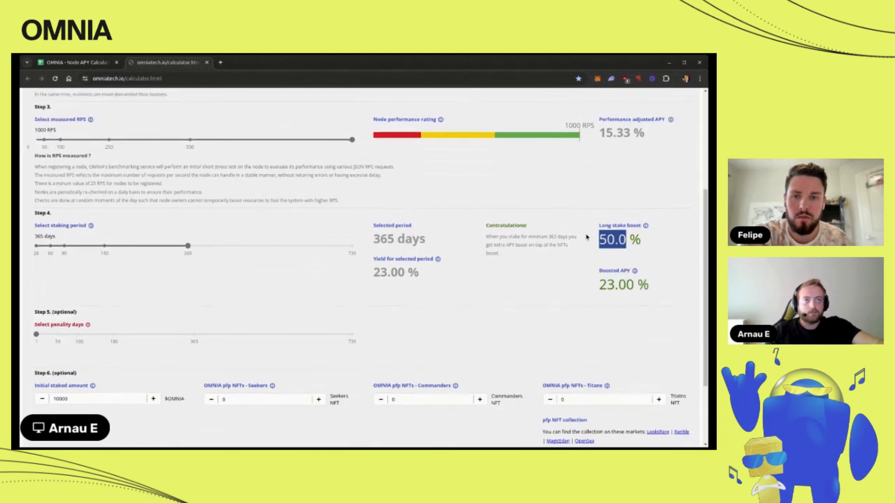
scroll(down, 3)
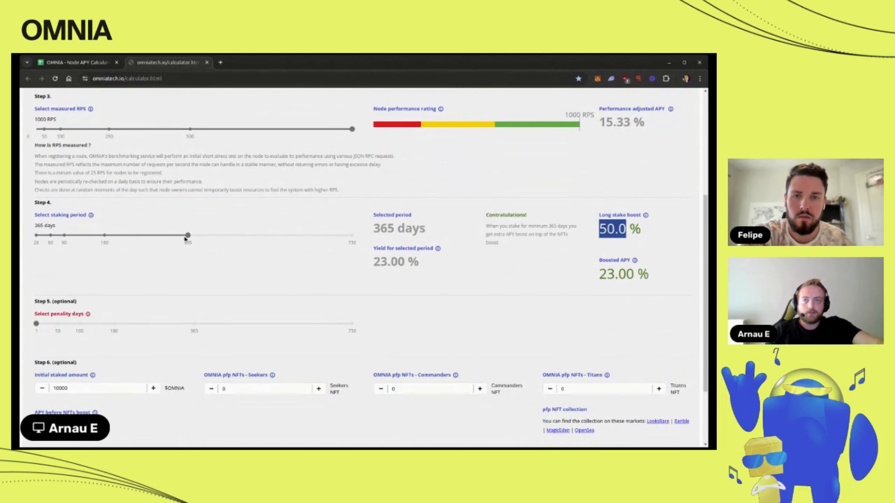
- Reduce the staking period to 362 days, dropping base APY to 15.33% and period yield to 15.20%
drag(188, 235, 186, 235)
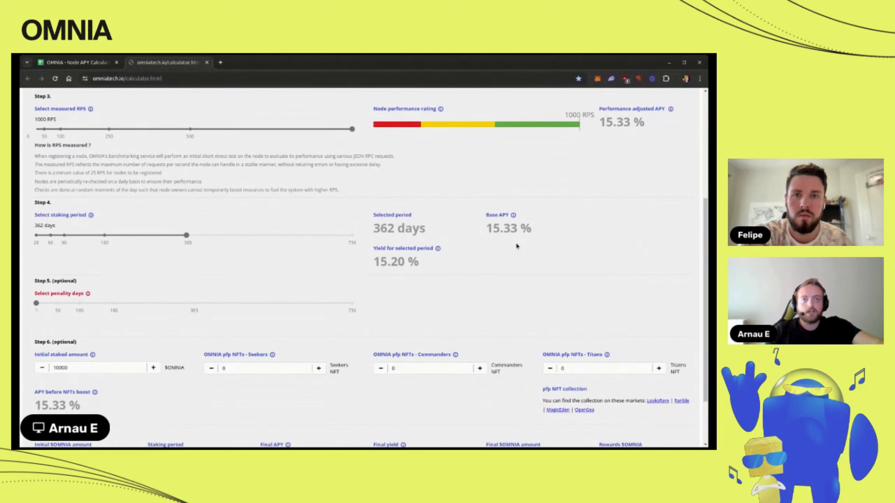
mouse_move(615, 231)
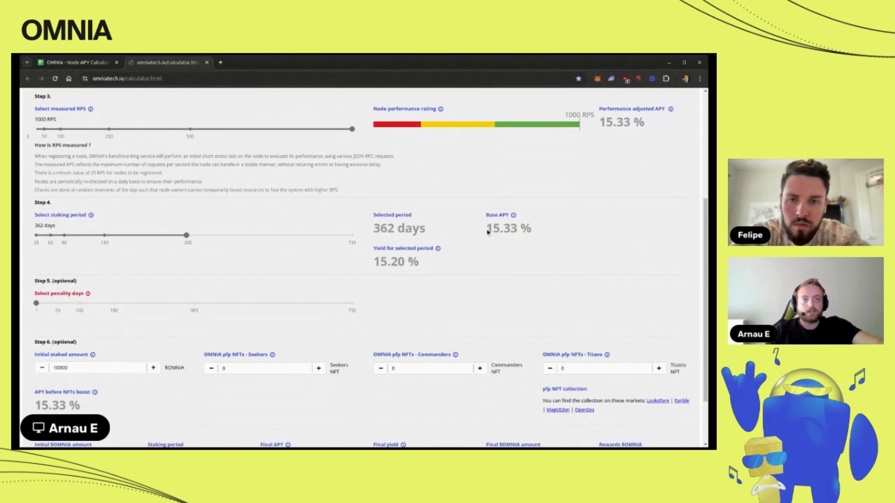
double_click(503, 228)
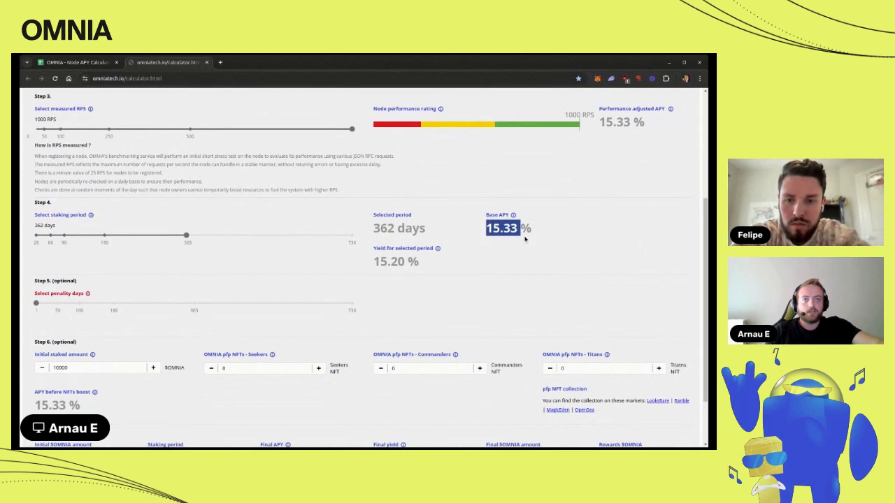
mouse_move(519, 239)
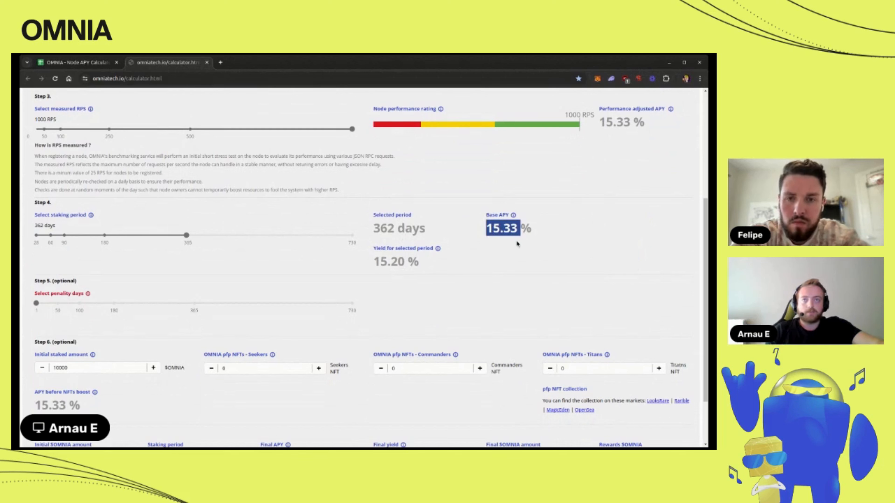
mouse_move(547, 259)
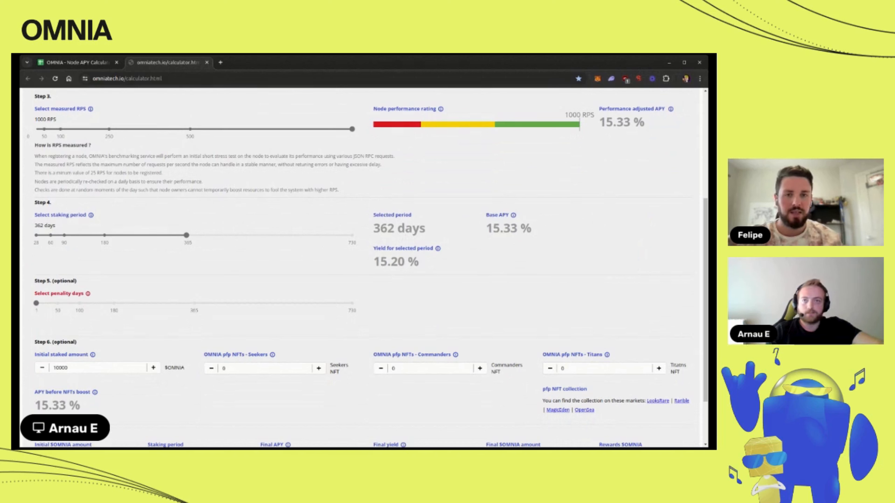
mouse_move(519, 277)
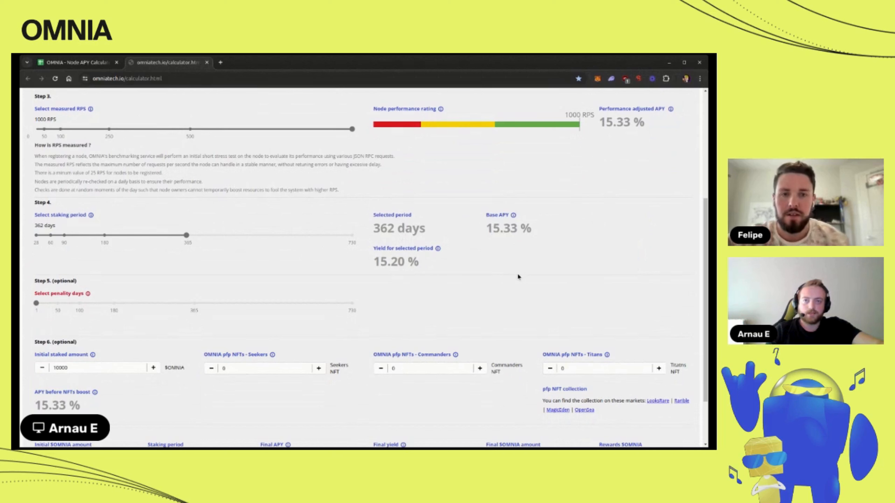
mouse_move(234, 320)
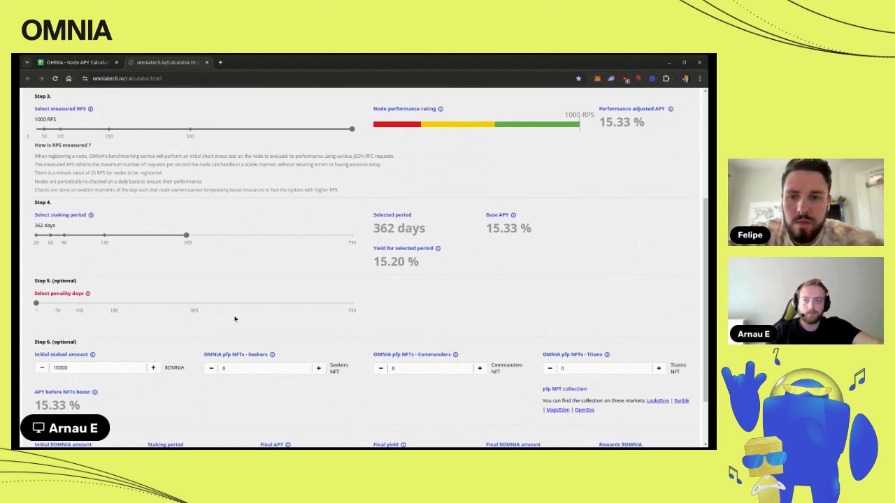
mouse_move(421, 311)
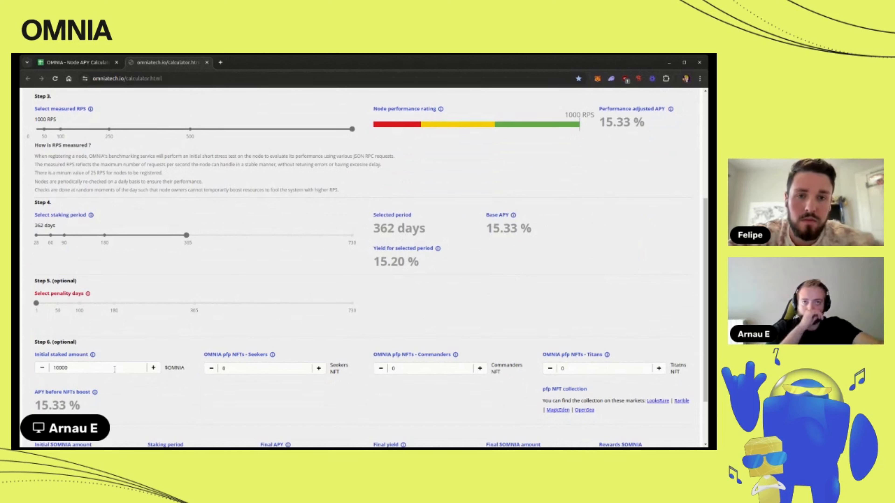
mouse_move(257, 346)
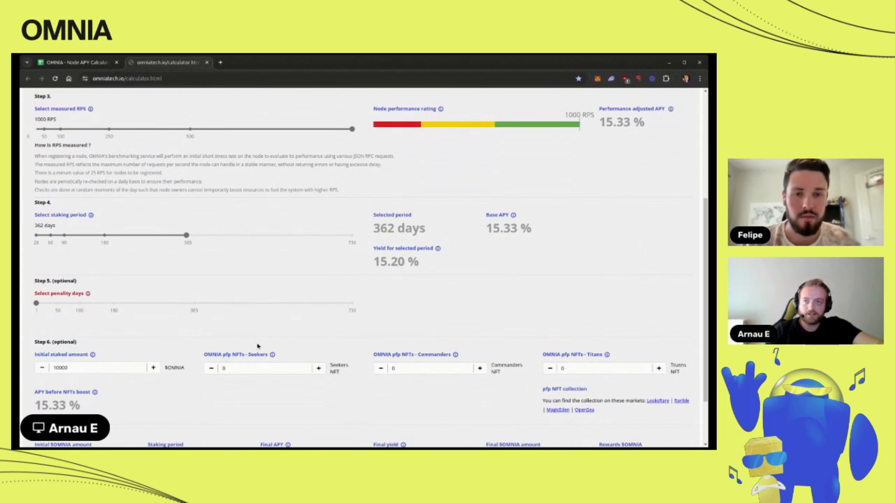
scroll(down, 3)
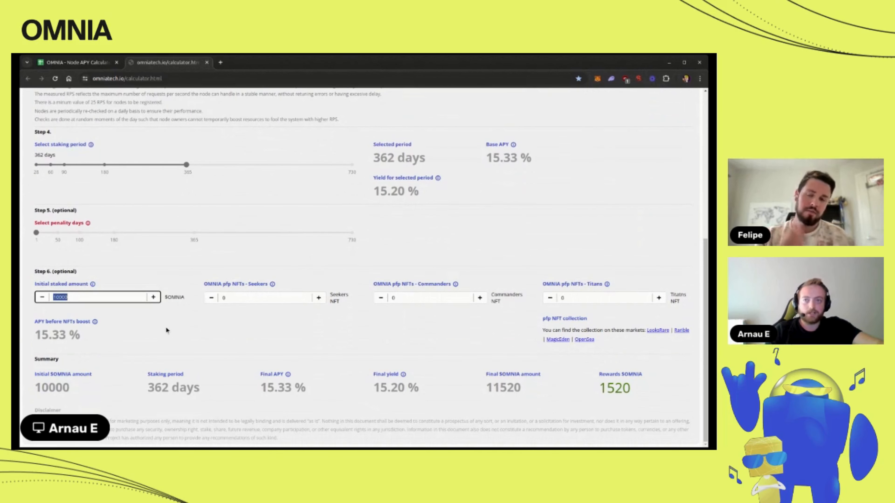
mouse_move(245, 333)
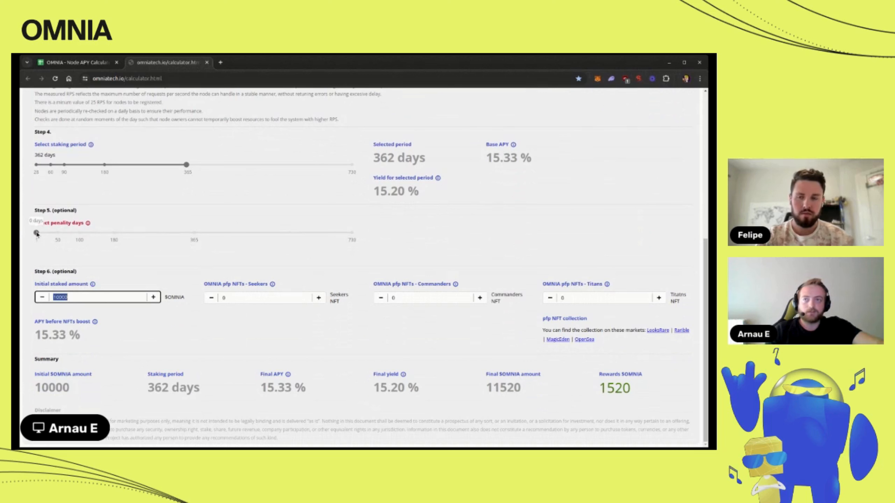
- Set penalty days to 181 (2.51%), highlighting the resulting 12.69% final yield and 1,269 rewards
drag(36, 233, 53, 233)
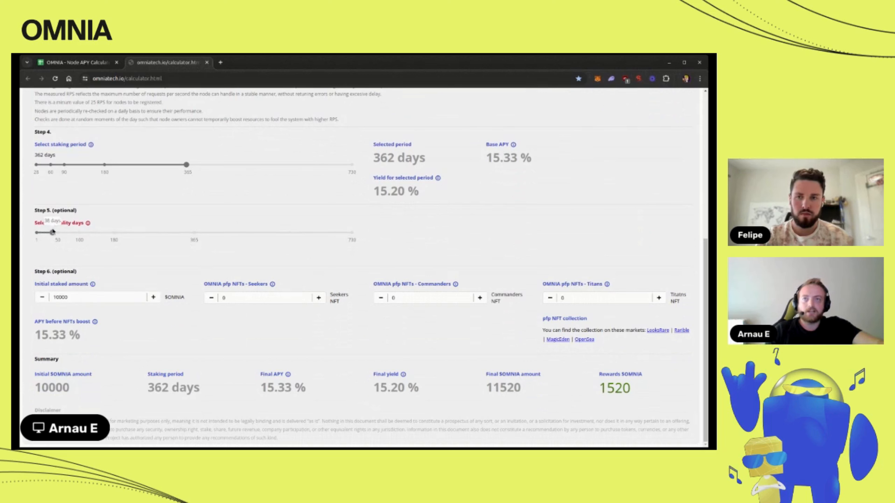
drag(36, 233, 89, 233)
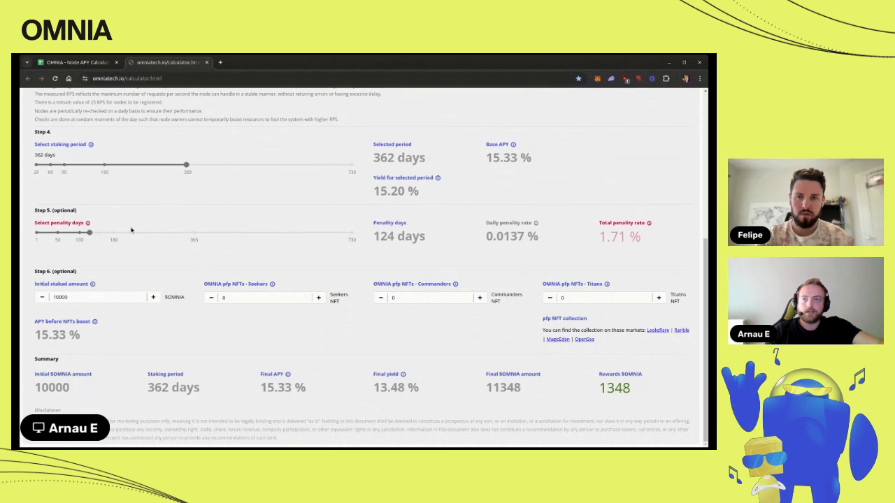
drag(89, 232, 113, 232)
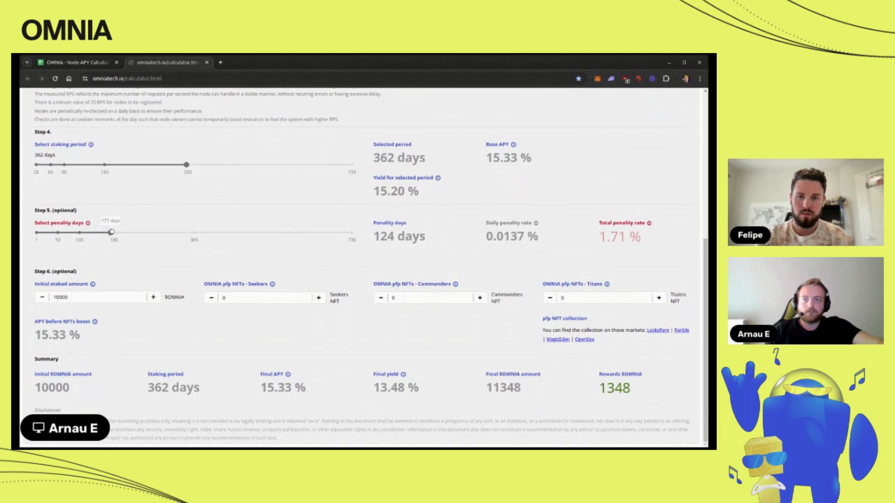
drag(113, 232, 115, 231)
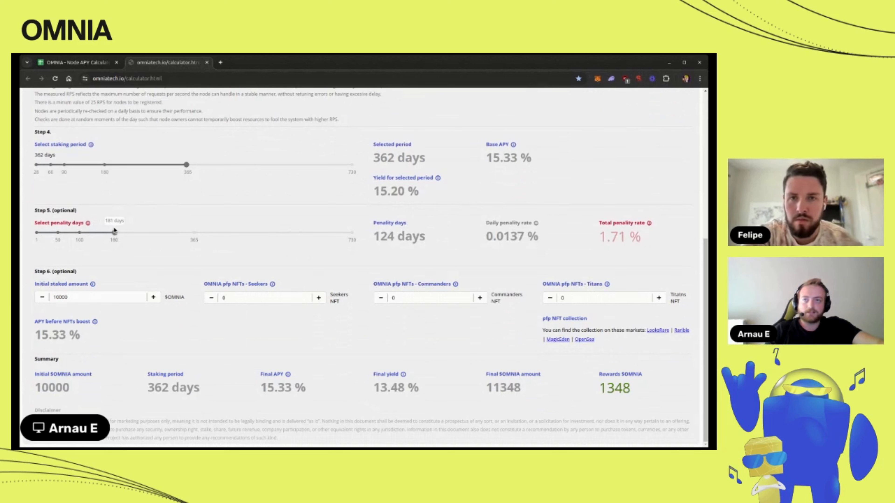
drag(103, 233, 113, 233)
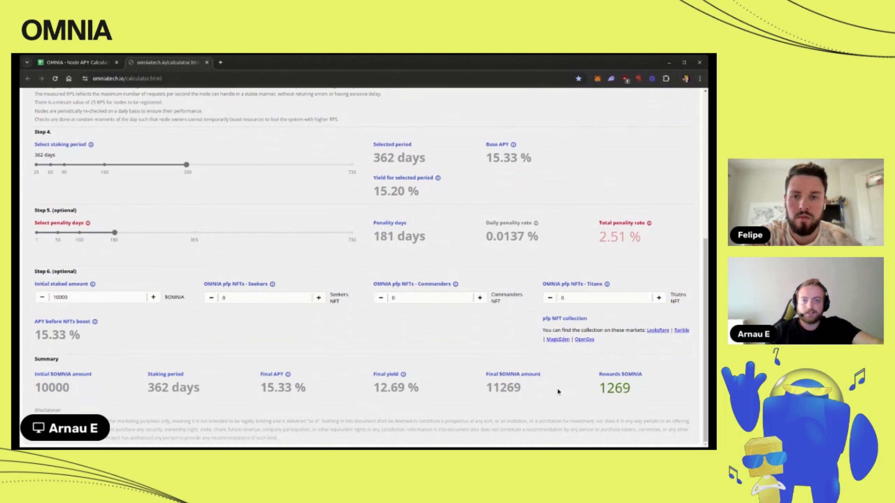
double_click(379, 387)
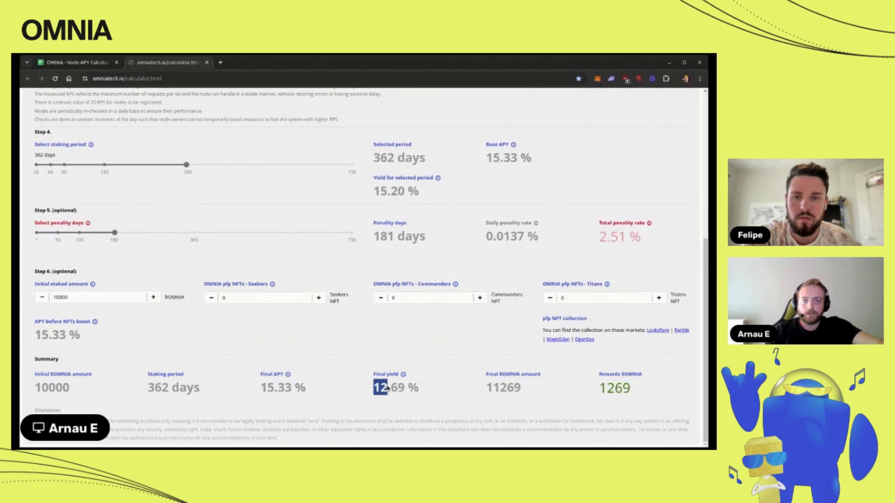
mouse_move(407, 395)
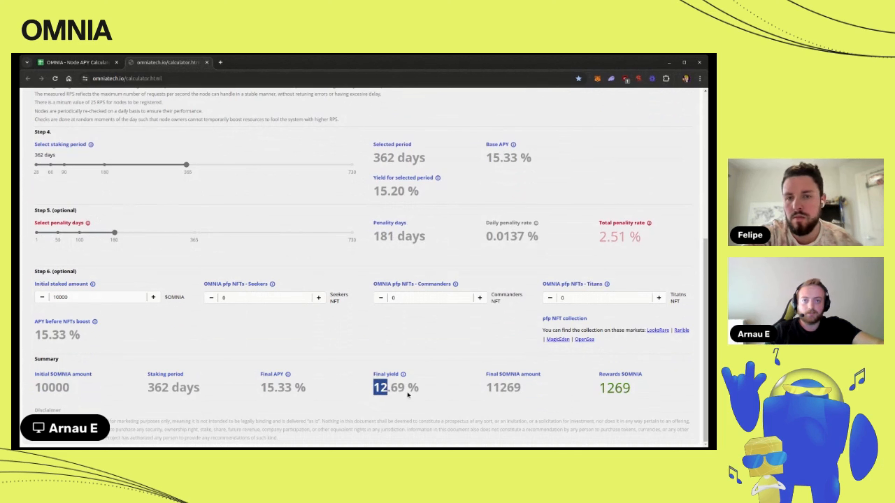
mouse_move(594, 394)
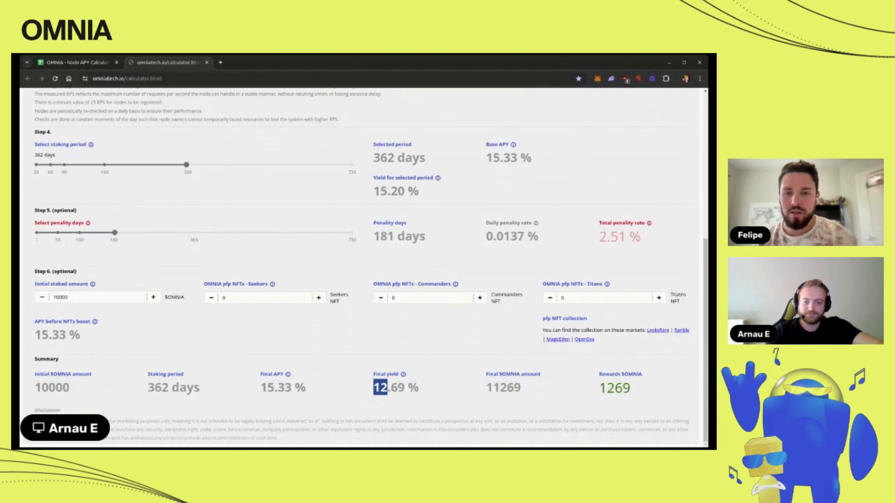
mouse_move(384, 225)
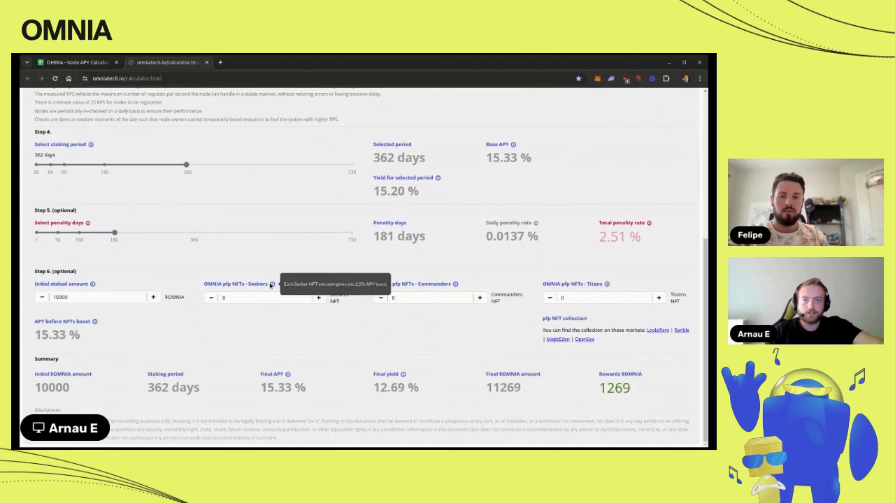
mouse_move(607, 285)
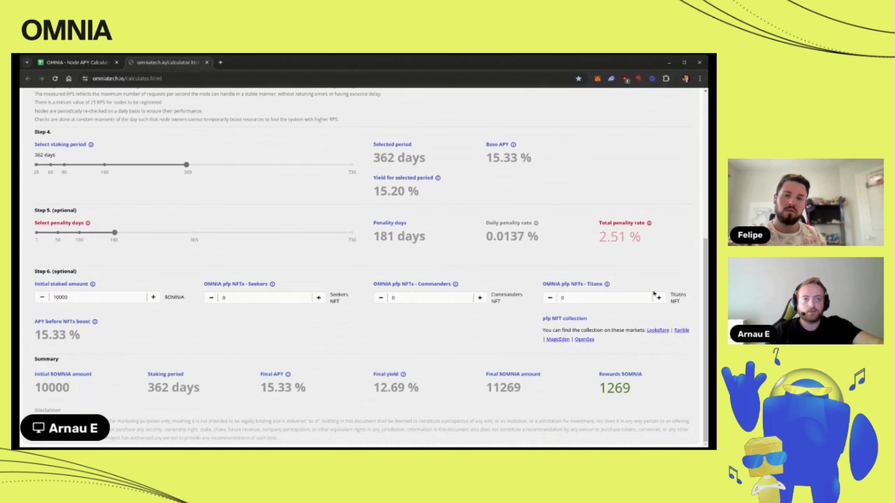
- Set OMNIA pfp NFTs - Titans to 1, raising final APY to 17.63% and rewards to 1,497
click(658, 297)
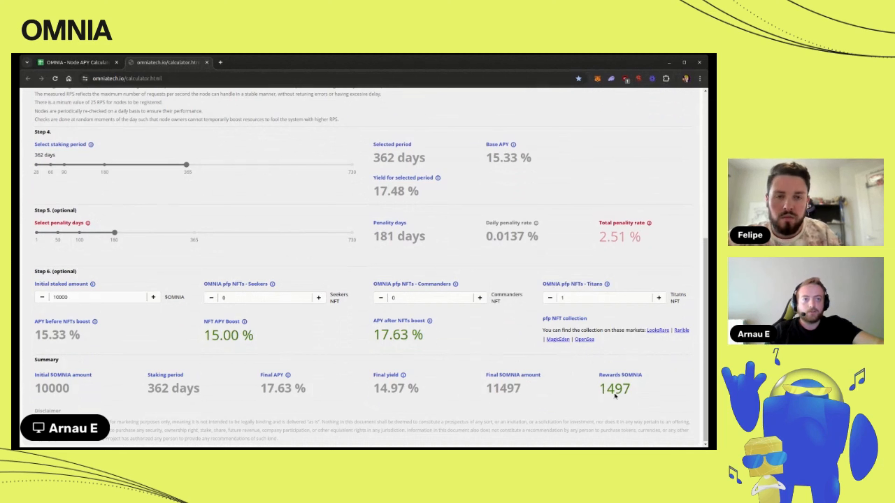
click(549, 297)
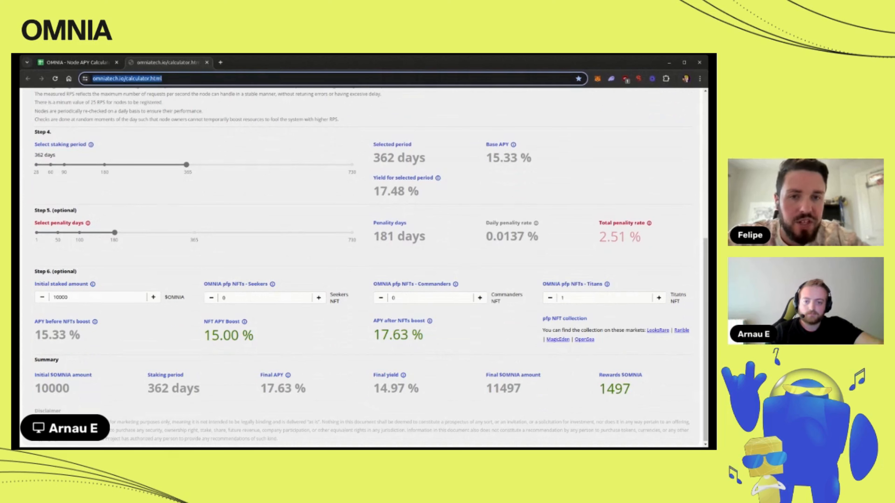
mouse_move(319, 140)
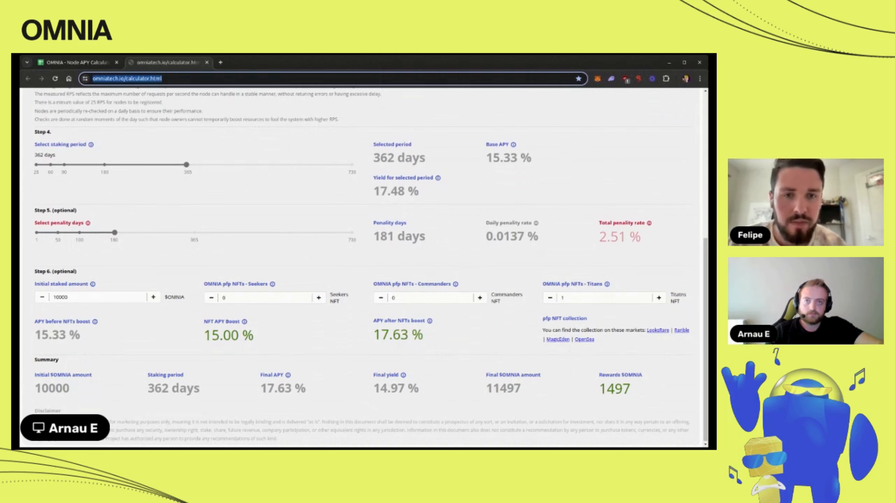
scroll(up, 3)
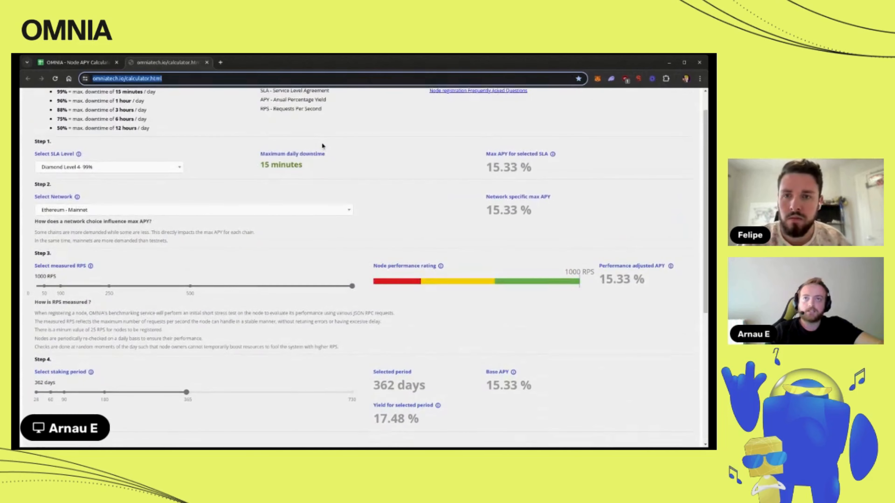
scroll(up, 3)
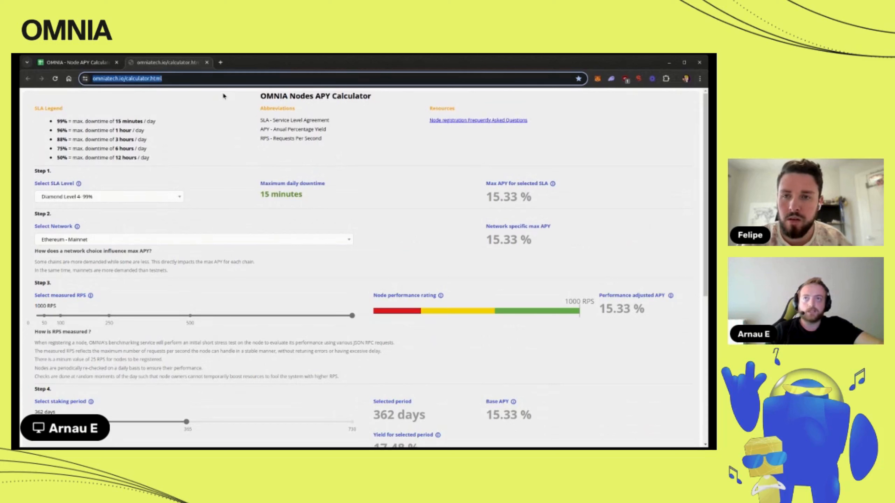
mouse_move(277, 216)
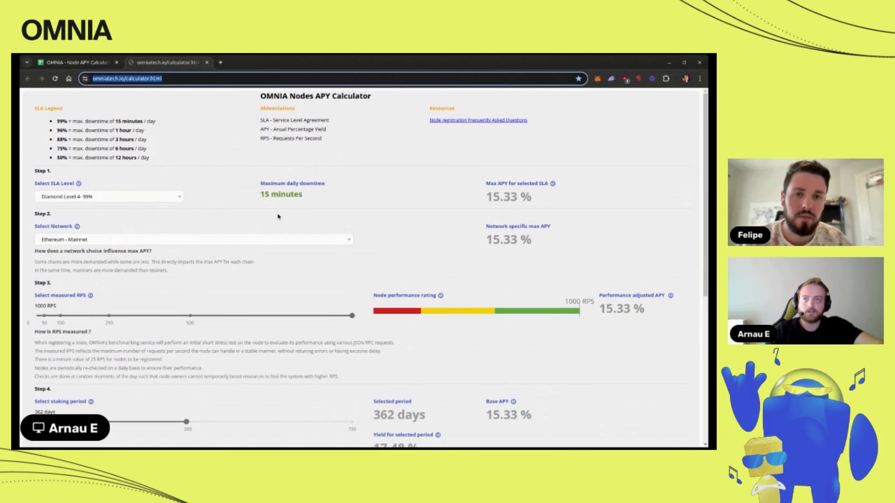
scroll(down, 3)
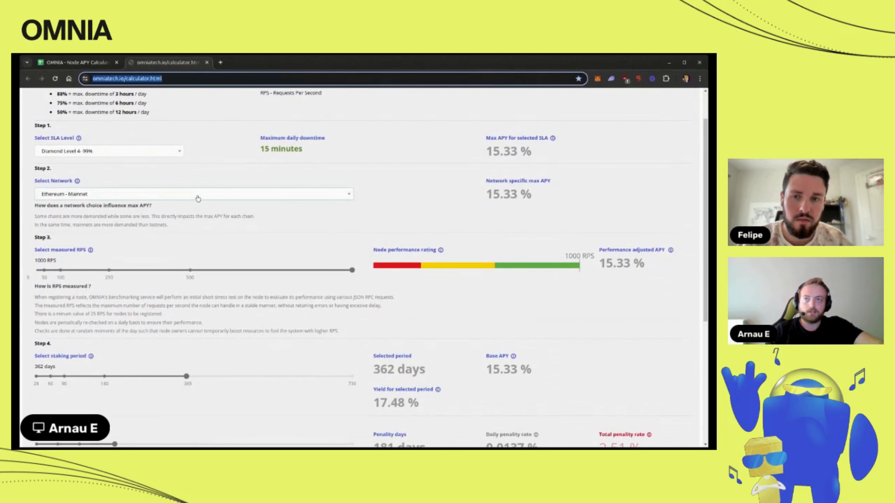
- Try Ethereum Sepolia Testnet (10.73% max APY), Ethereum Mainnet, then settle on Binance Smart Chain Mainnet at 15.33%
click(192, 193)
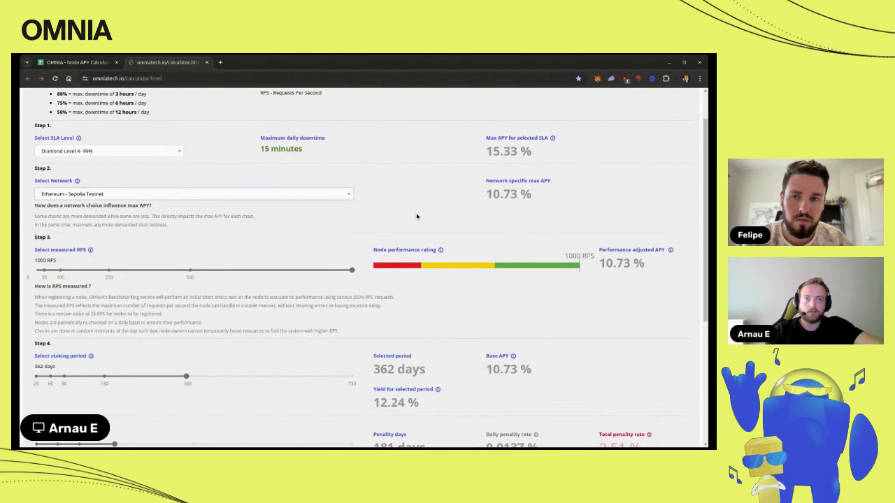
click(192, 193)
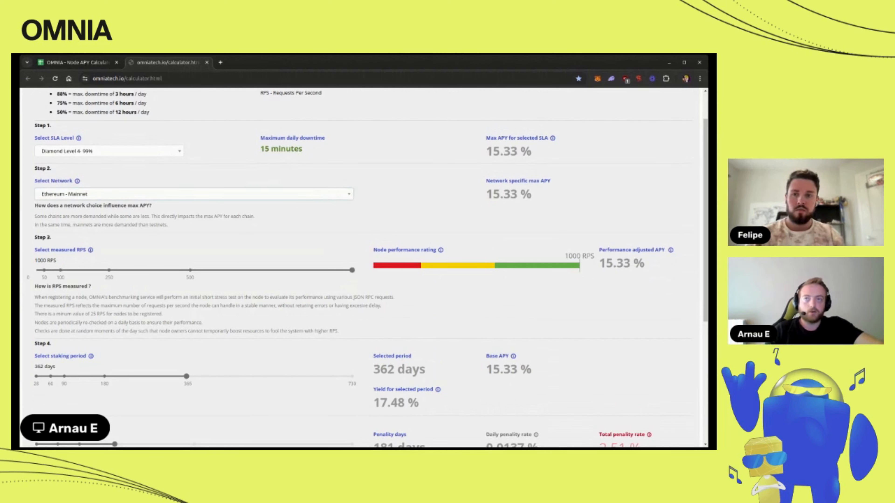
click(193, 193)
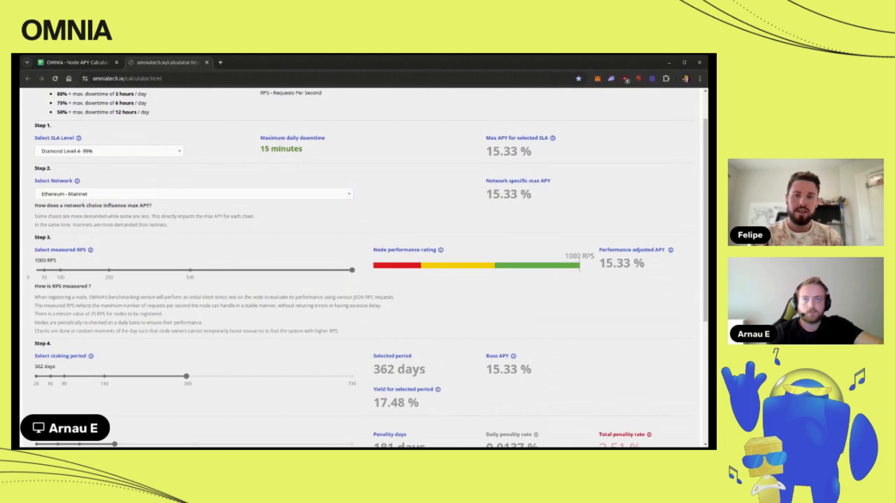
click(193, 193)
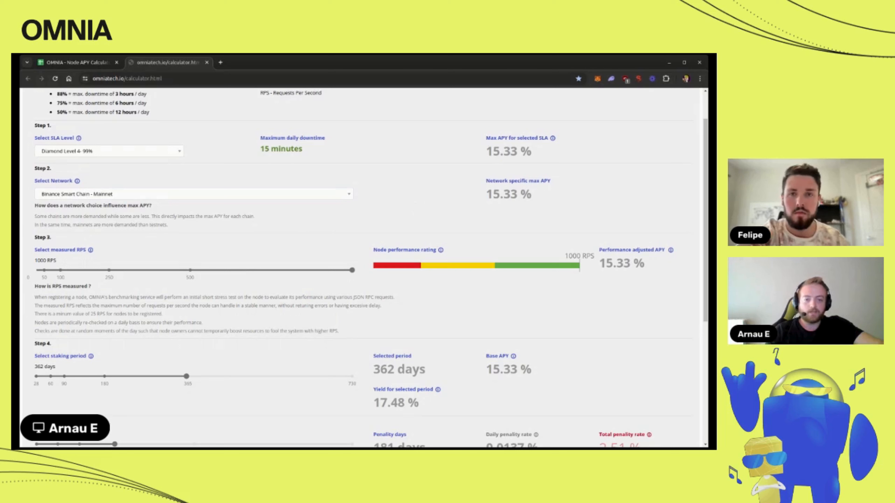
mouse_move(424, 215)
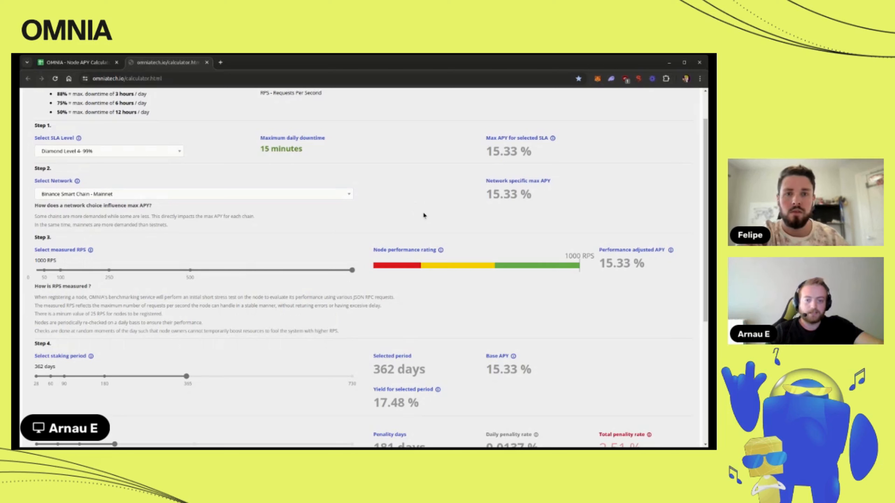